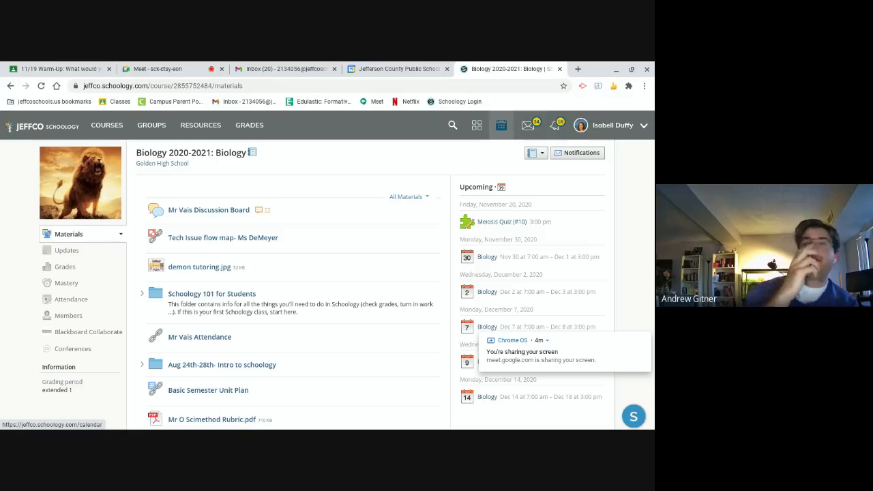
# Show the November 2020 month view with Biology sessions, Meiosis quiz and assignments.
pyautogui.click(502, 125)
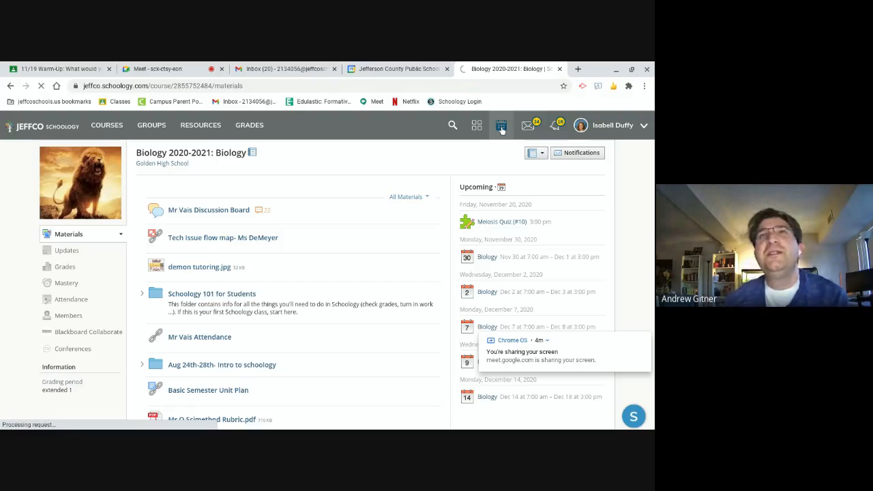
pyautogui.click(501, 125)
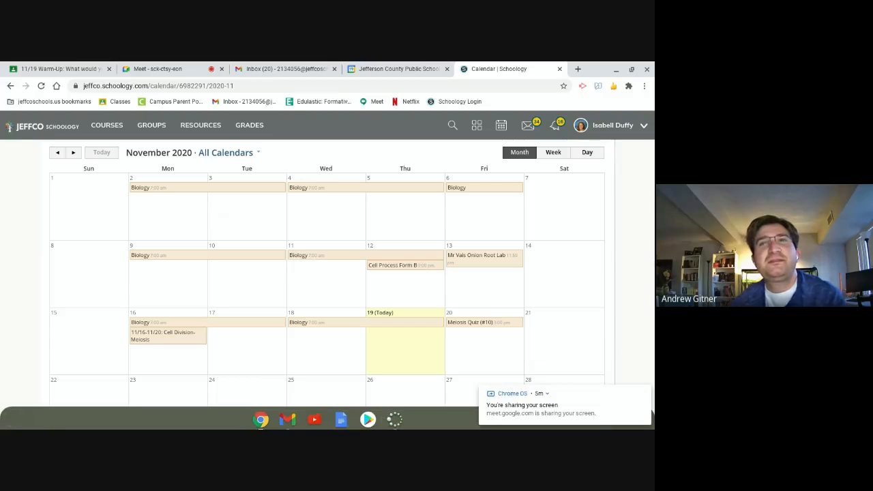
pyautogui.scroll(-3)
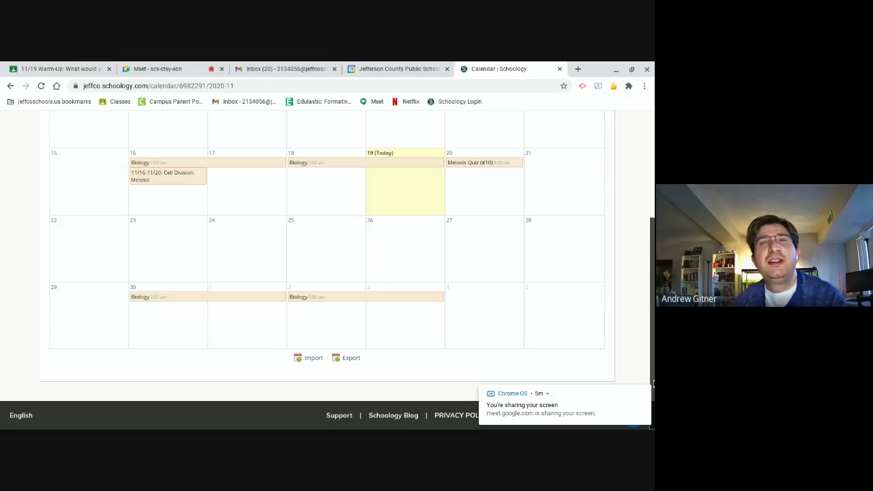
pyautogui.moveTo(387, 377)
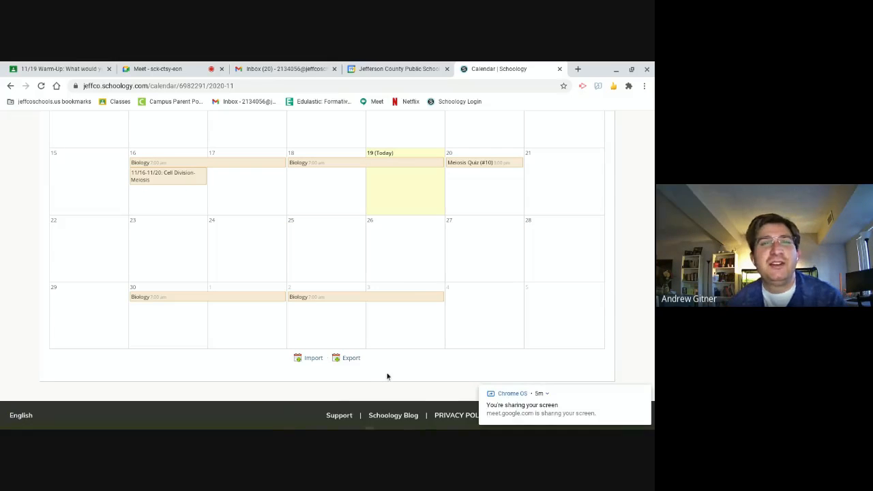
# Bring up the Export iCal Feed dialog and follow its link to account settings.
pyautogui.click(352, 357)
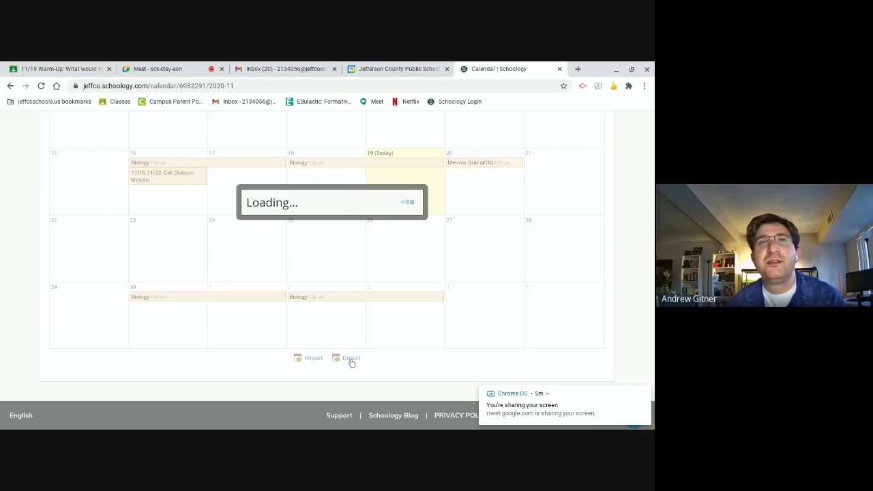
pyautogui.click(352, 358)
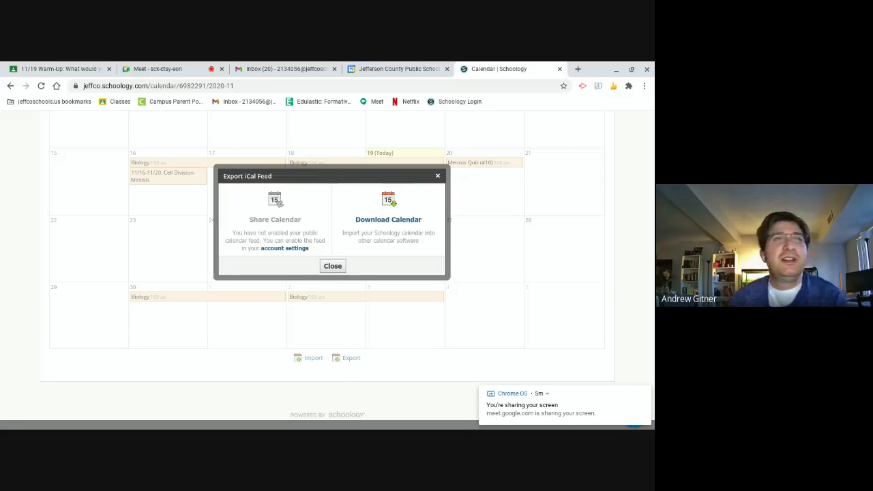
pyautogui.moveTo(297, 286)
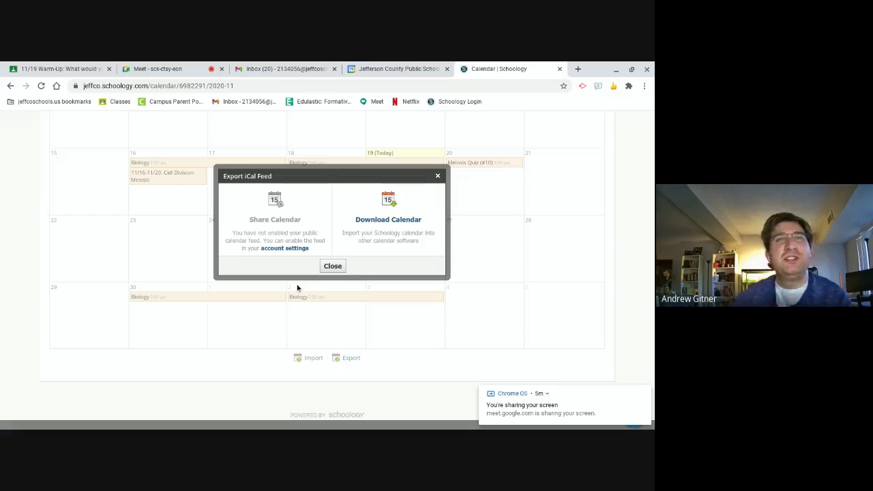
pyautogui.moveTo(390, 251)
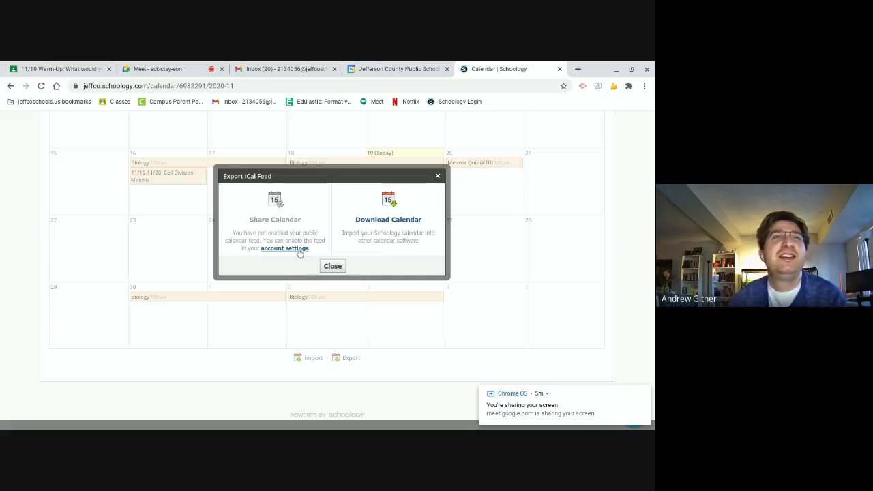
pyautogui.click(284, 248)
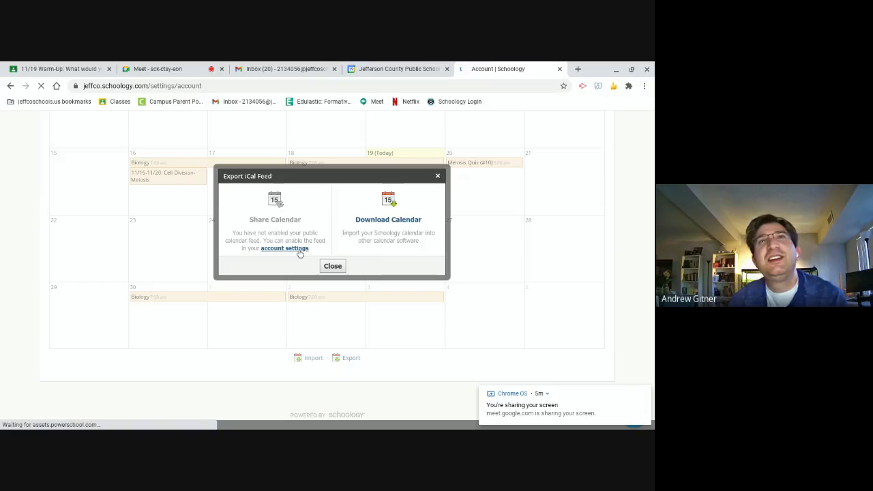
# Enable Share Your Schoology Calendar on the Account Settings page.
pyautogui.click(283, 248)
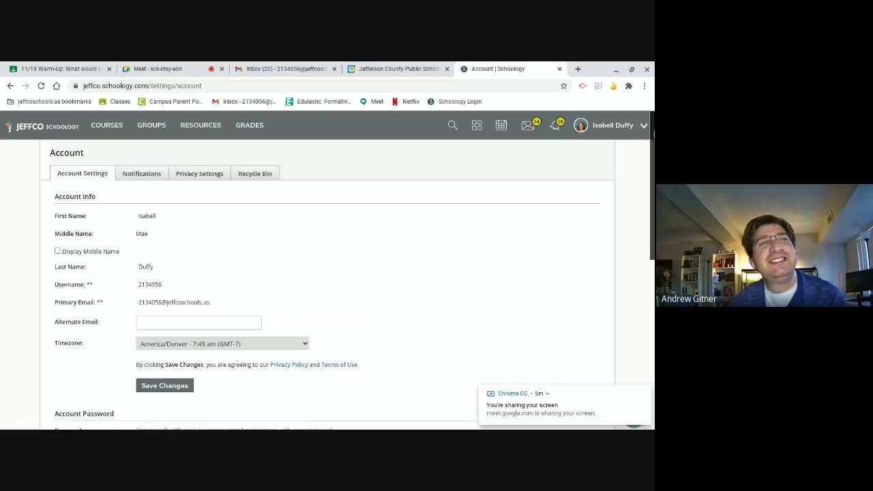
pyautogui.scroll(-3)
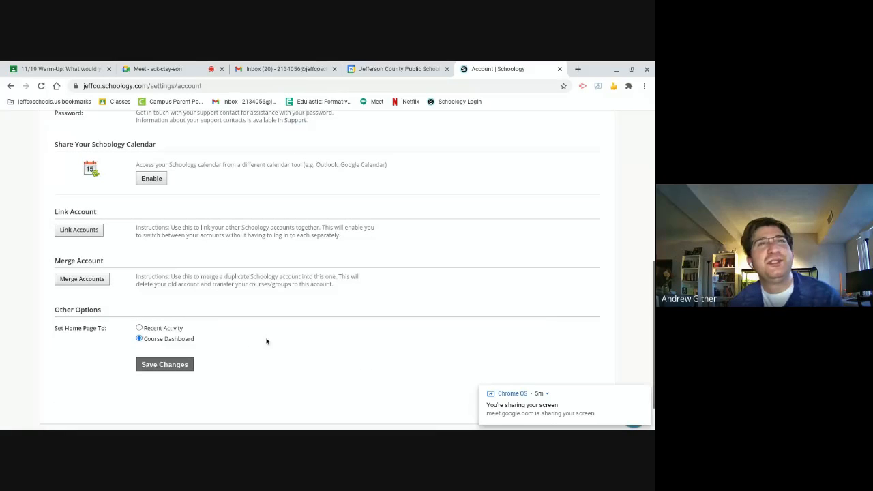
pyautogui.moveTo(234, 326)
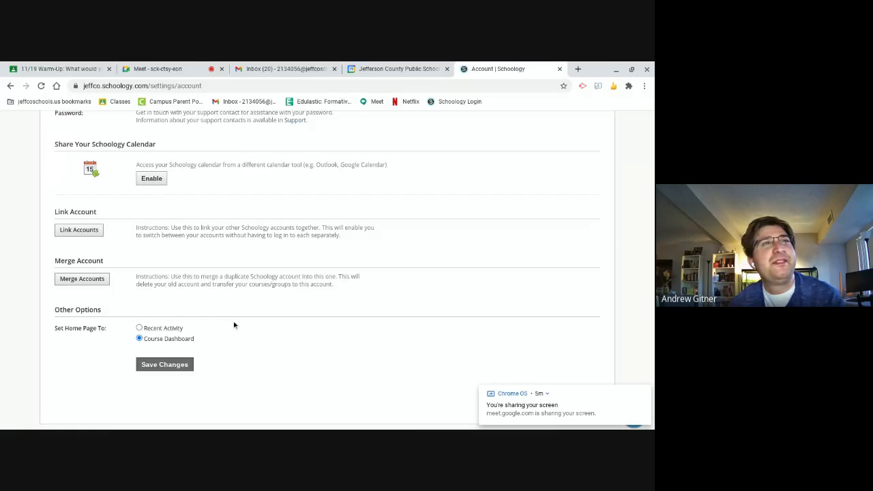
pyautogui.click(151, 177)
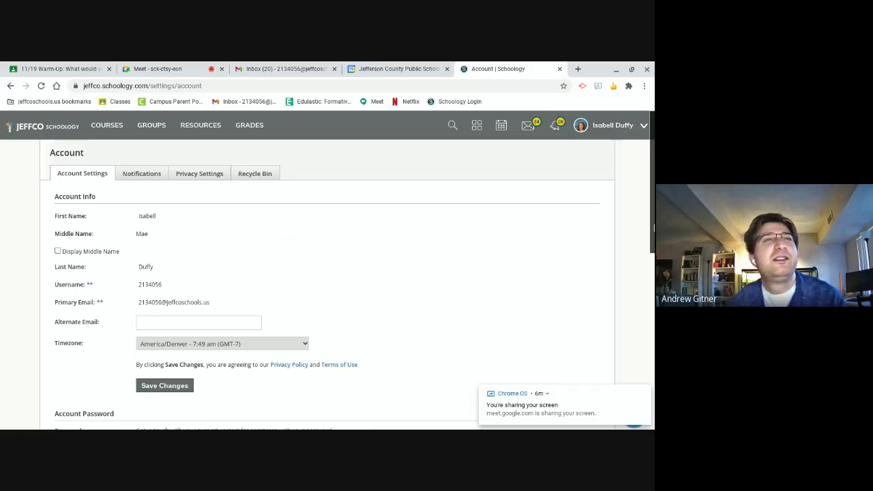
# Locate the generated iCal link under Share Your Schoology Calendar and copy it.
pyautogui.scroll(-3)
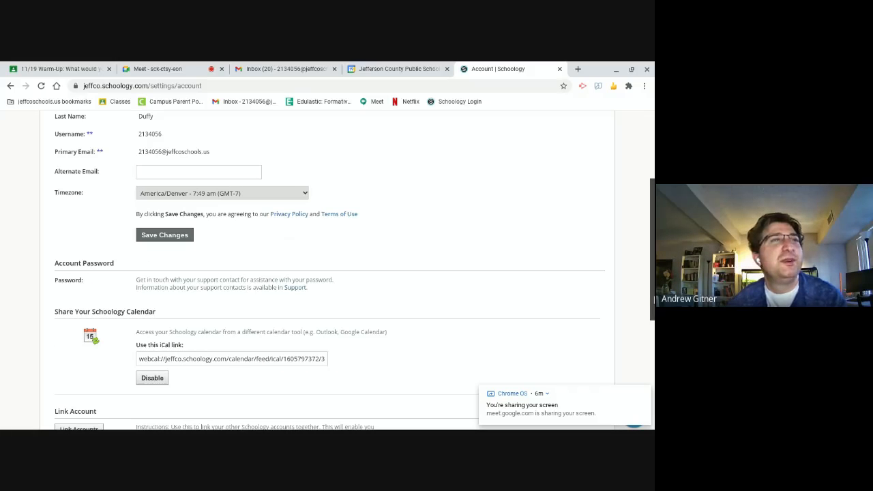
pyautogui.scroll(-3)
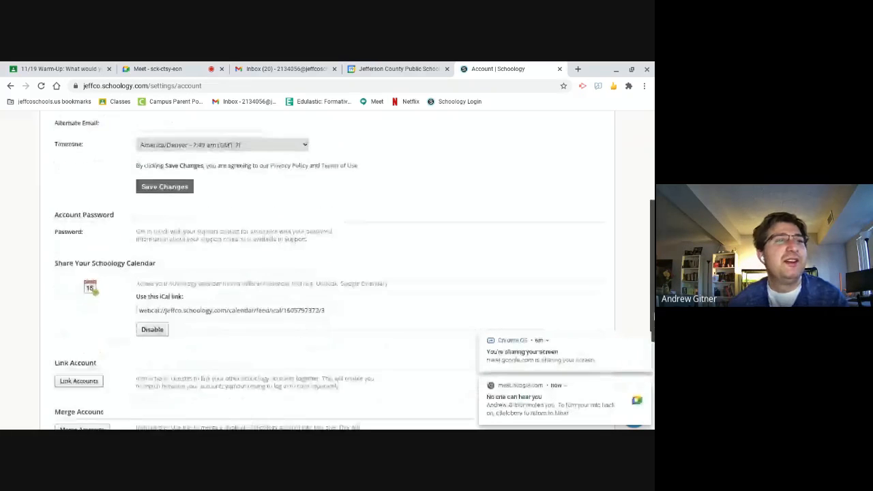
pyautogui.scroll(-3)
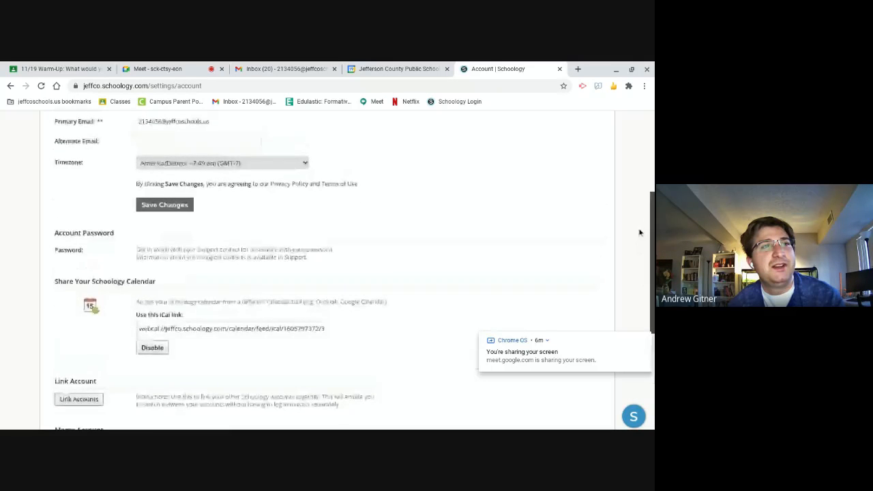
pyautogui.scroll(-3)
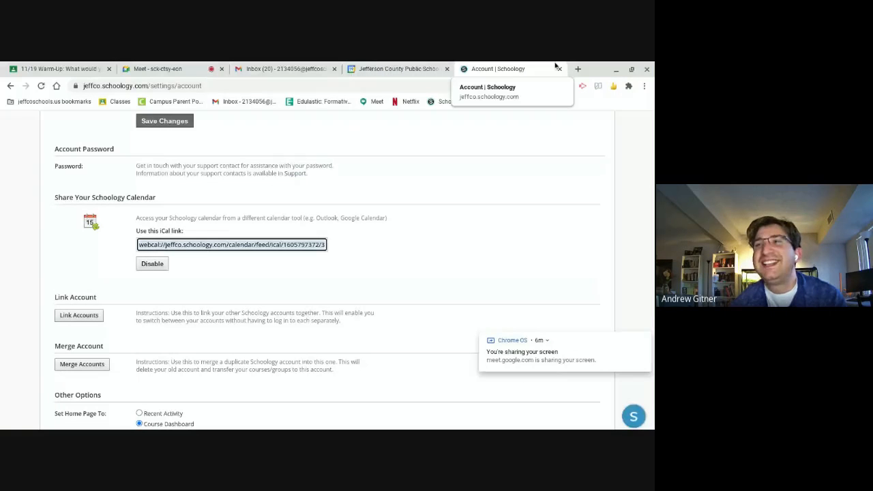
pyautogui.moveTo(175, 101)
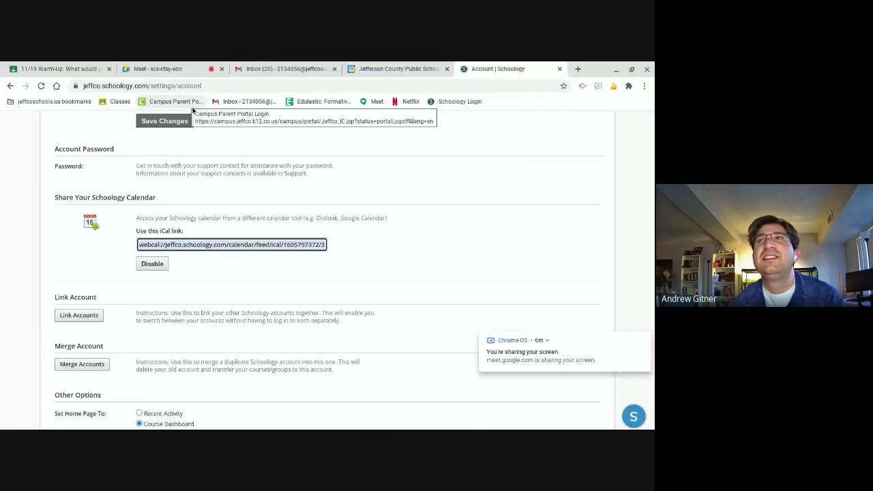
# Launch Google Calendar from the Google apps grid in a new Chrome tab.
pyautogui.click(579, 68)
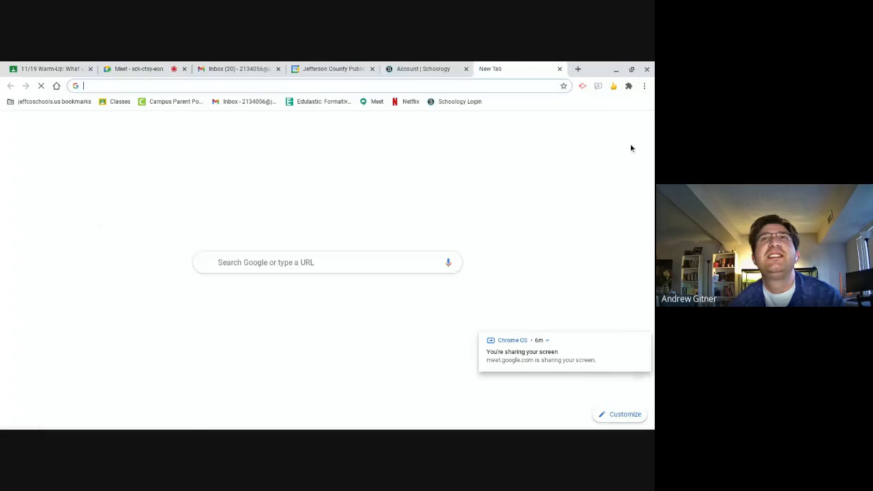
pyautogui.click(617, 124)
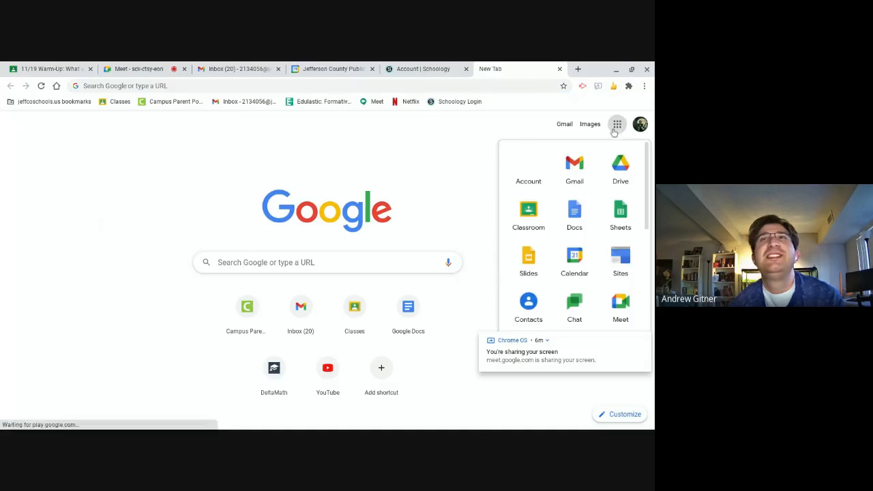
pyautogui.moveTo(573, 261)
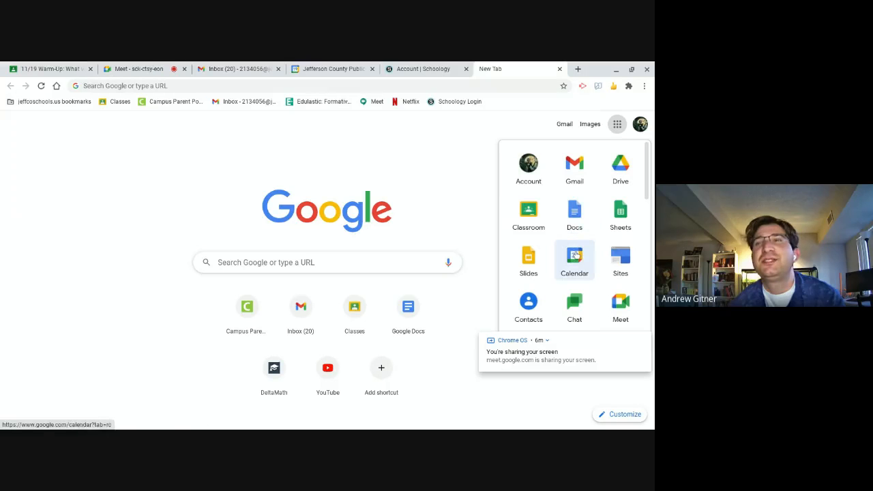
pyautogui.click(573, 262)
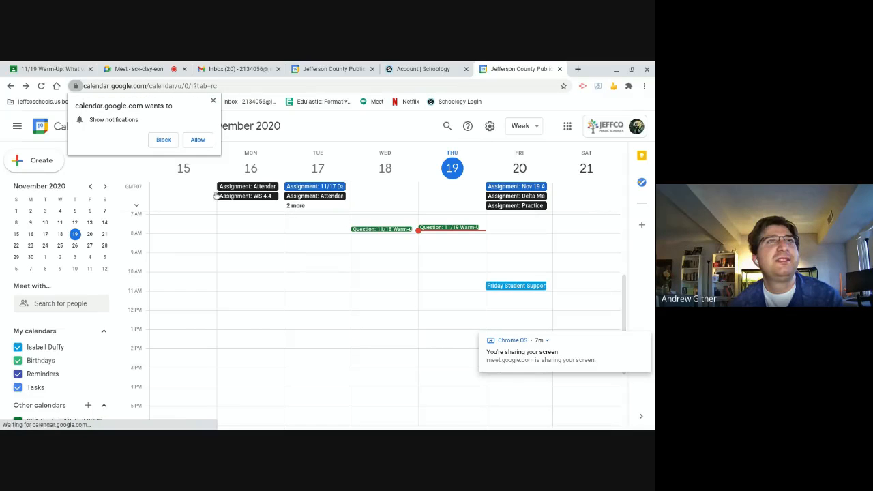
# Dismiss the notification prompt and start adding a calendar under Other calendars.
pyautogui.click(198, 139)
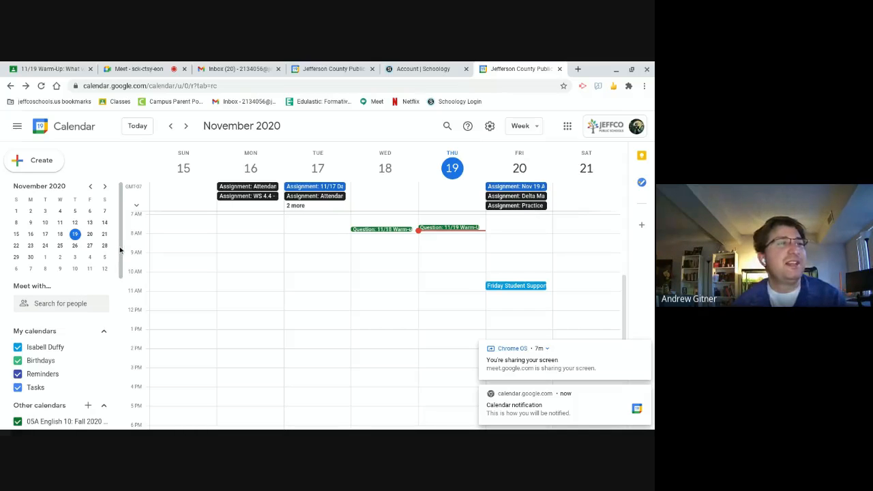
pyautogui.scroll(-3)
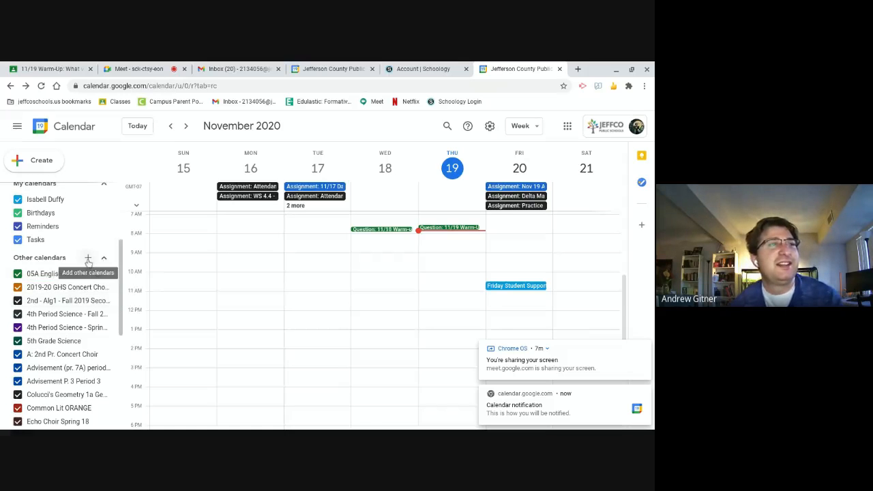
pyautogui.click(87, 258)
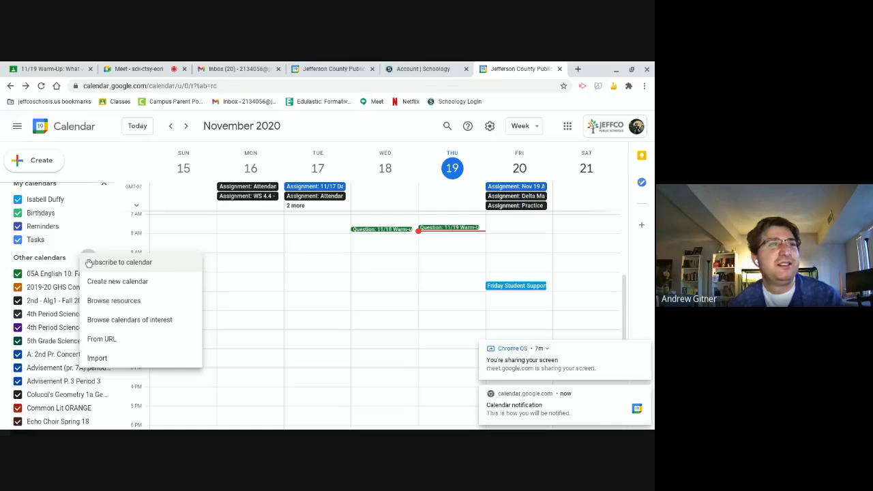
pyautogui.moveTo(174, 305)
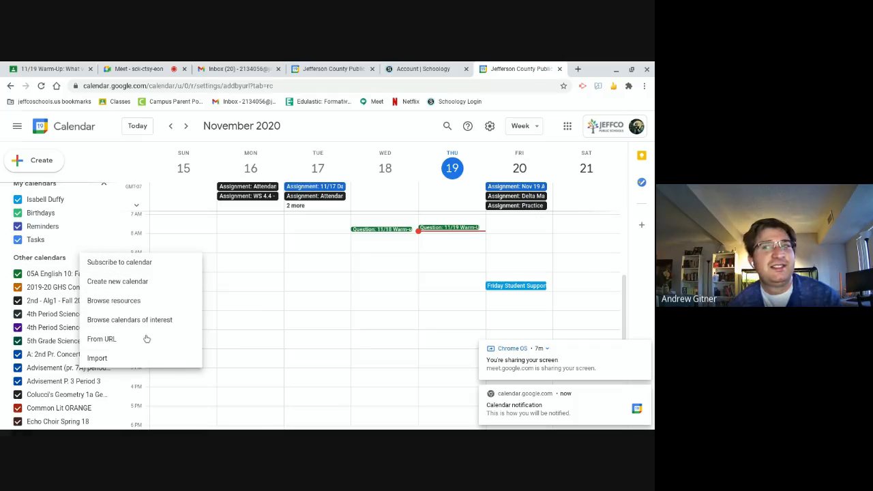
# Add a calendar from URL using the pasted Schoology ical.ics feed link.
pyautogui.click(101, 338)
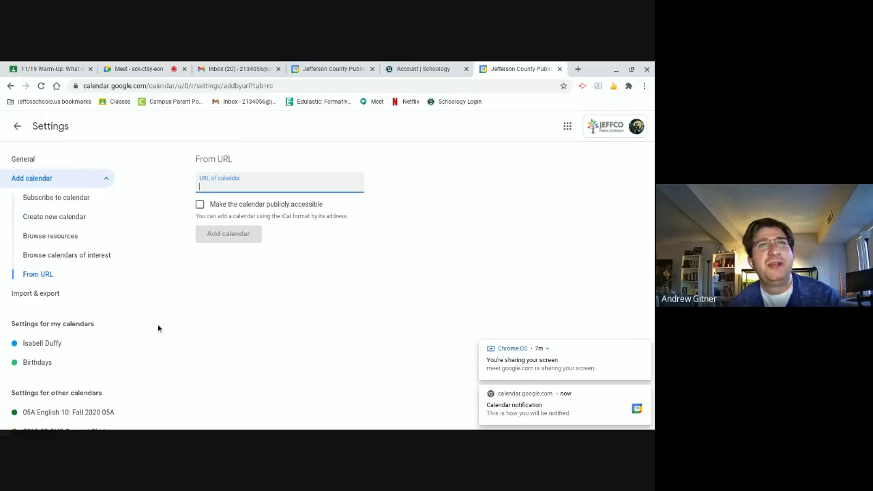
pyautogui.write('7372/376ec8c360008d486e6a4d1312488e7a/ical.ics')
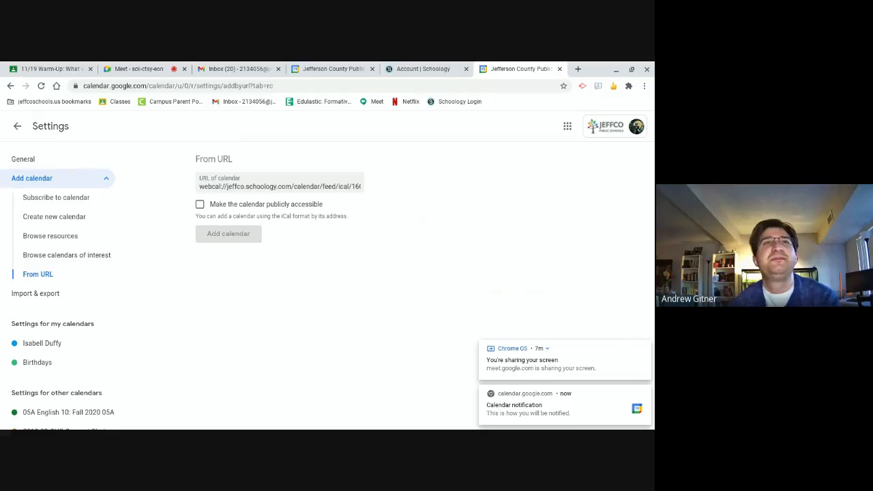
pyautogui.click(227, 233)
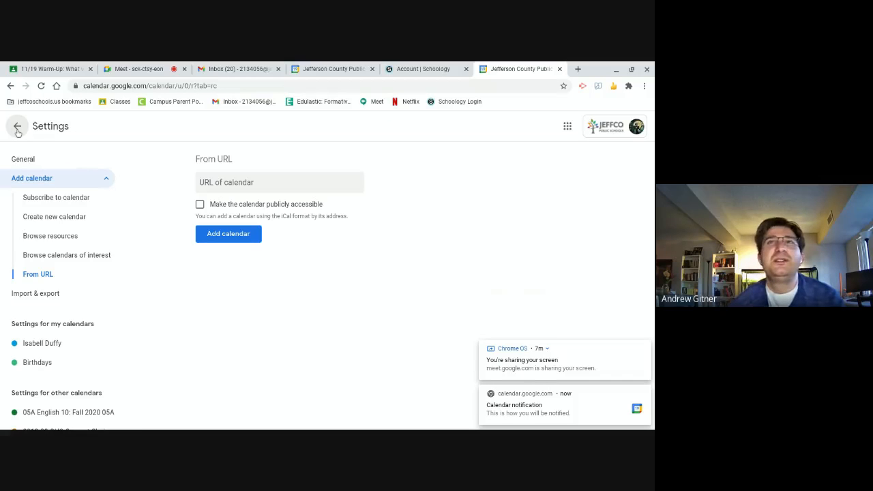
# Back in the week view, read the Wednesday 18 Biology event's Meiosis lesson details.
pyautogui.click(17, 126)
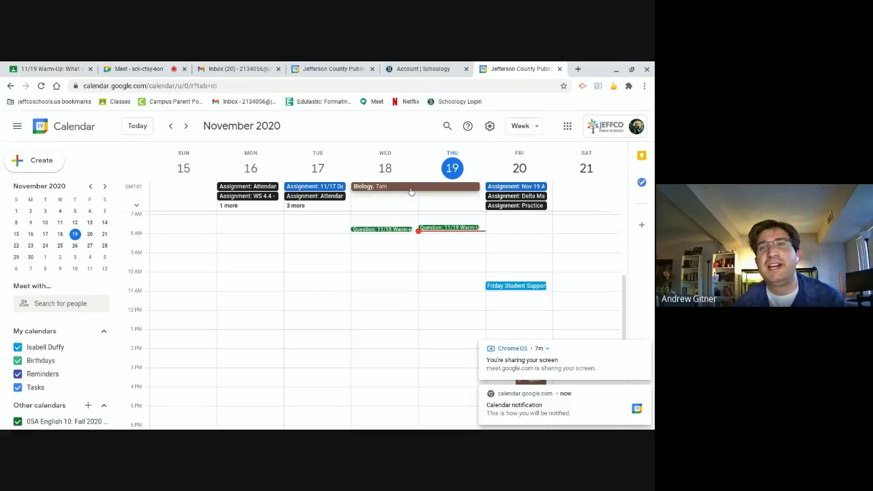
pyautogui.click(371, 186)
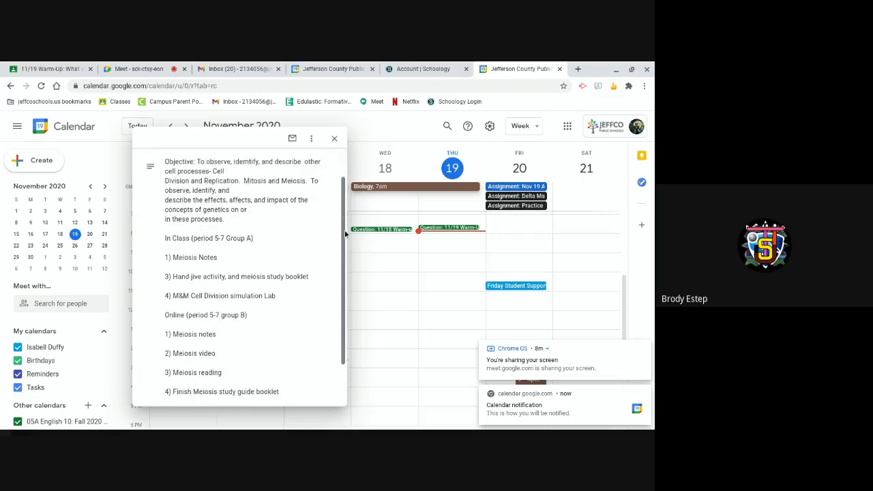
pyautogui.scroll(-3)
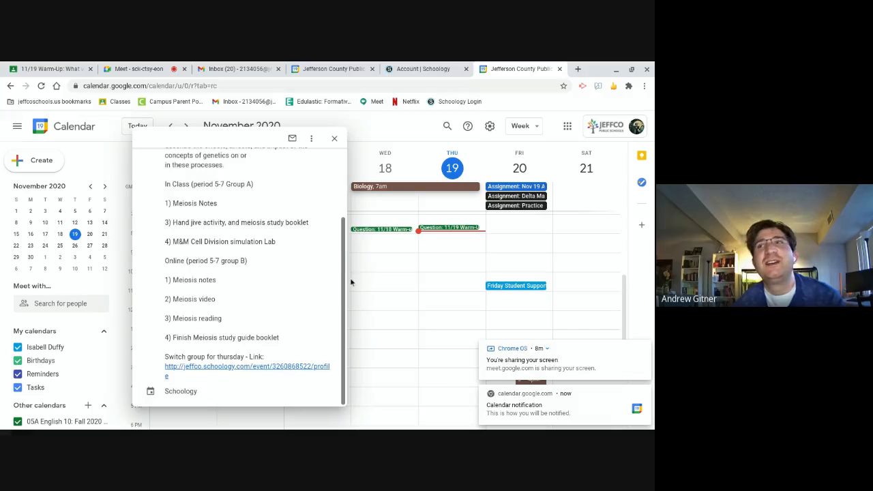